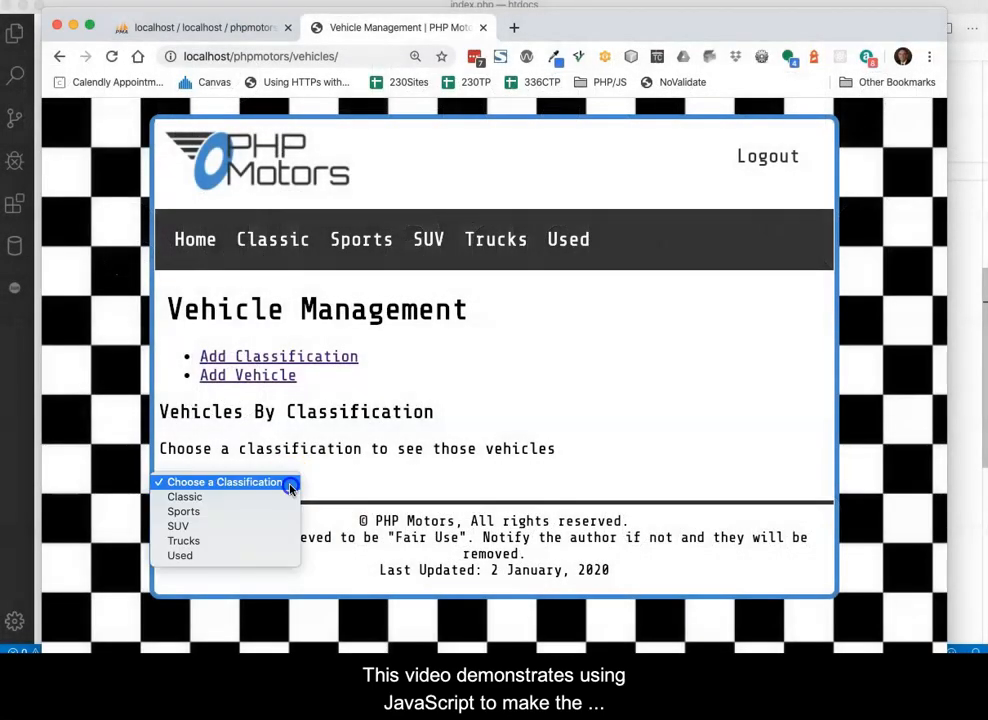
Step: Load the vehicle tables for Classic, Sports, Trucks and Used, then choose Classic again
left_click(185, 496)
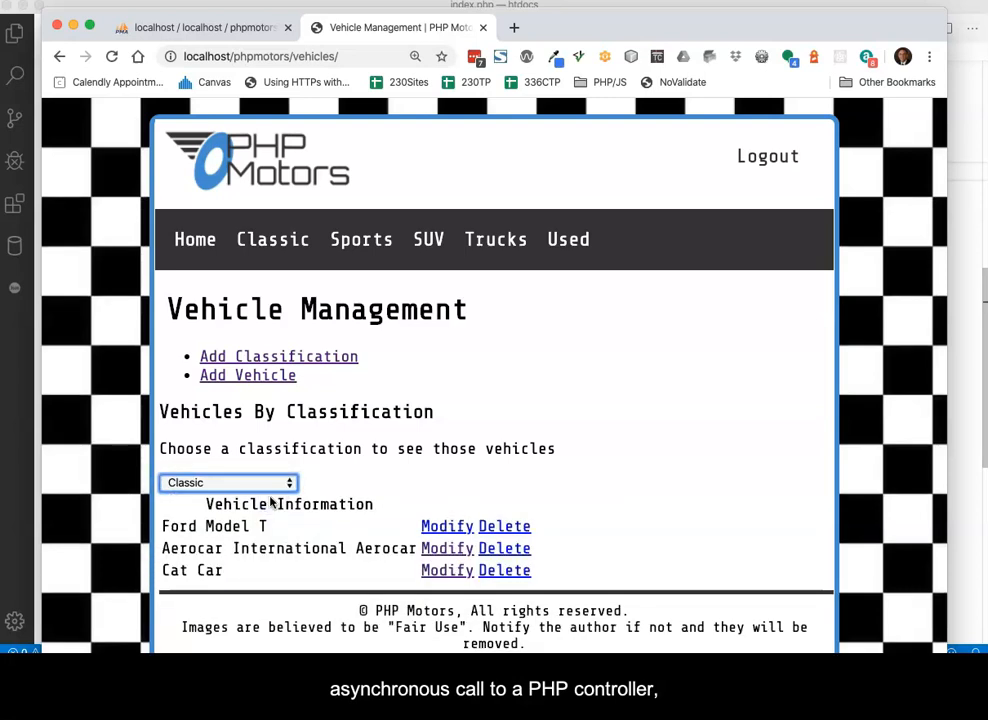
left_click(227, 482)
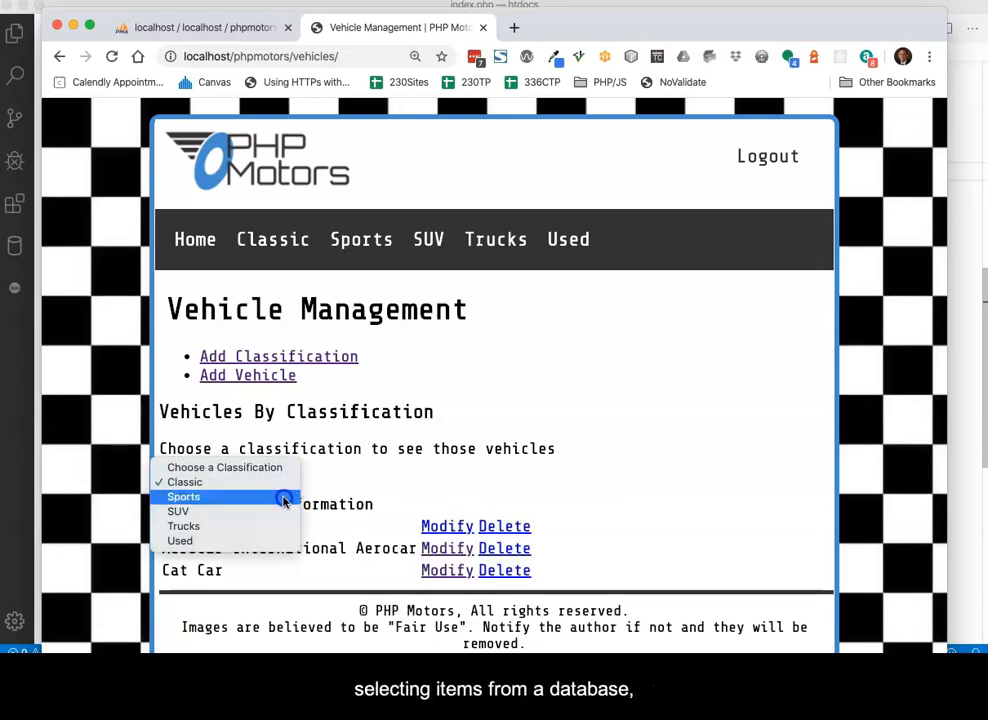
left_click(183, 496)
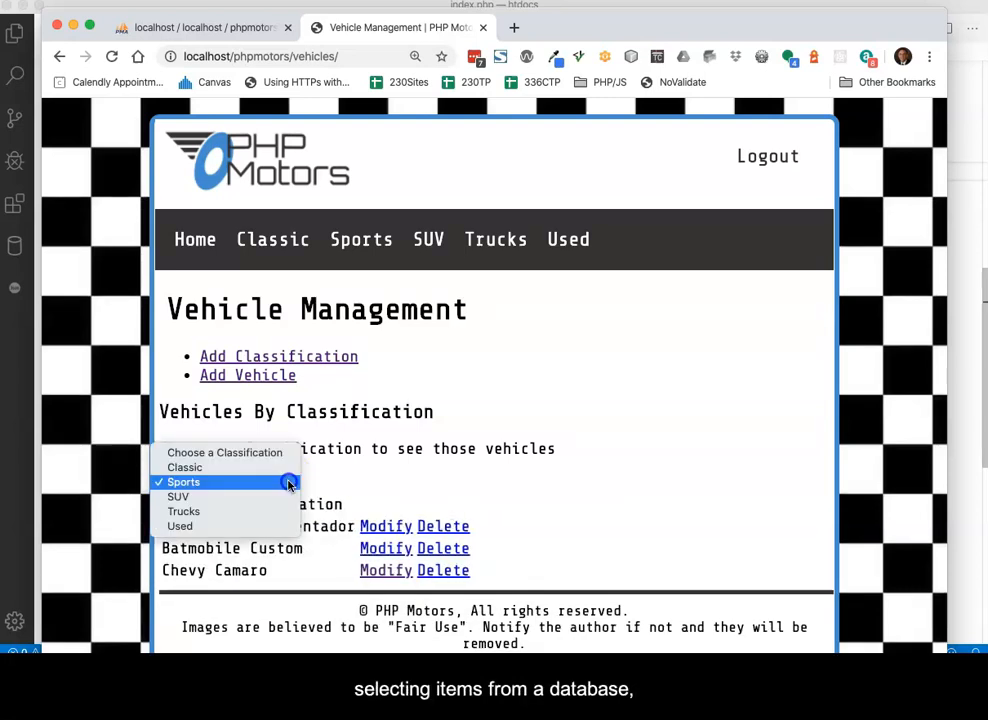
left_click(184, 511)
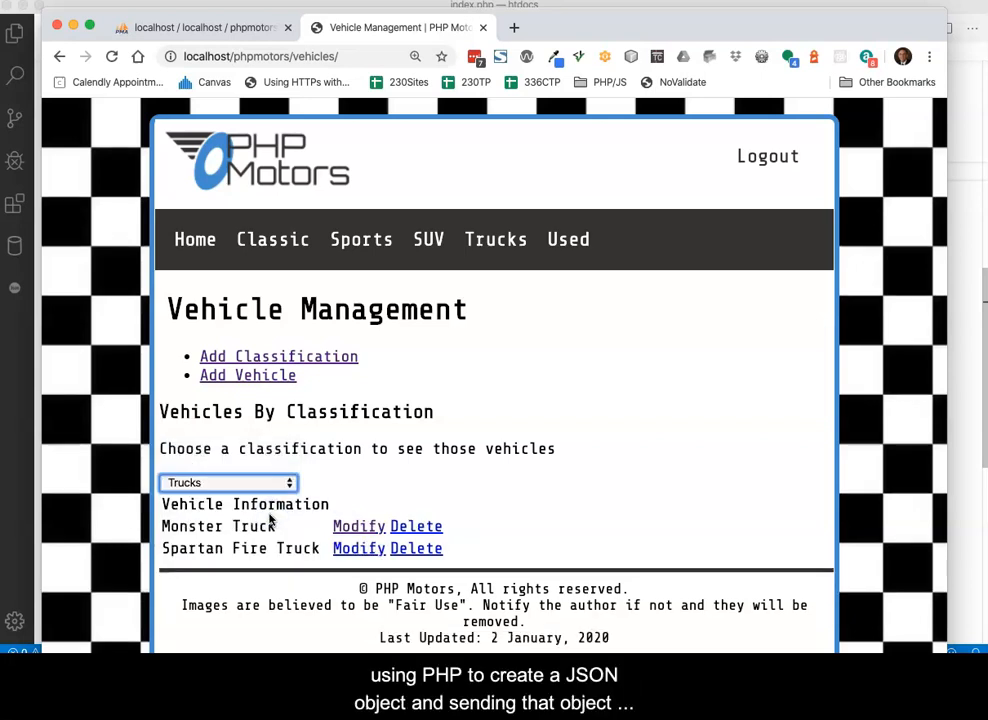
left_click(228, 482)
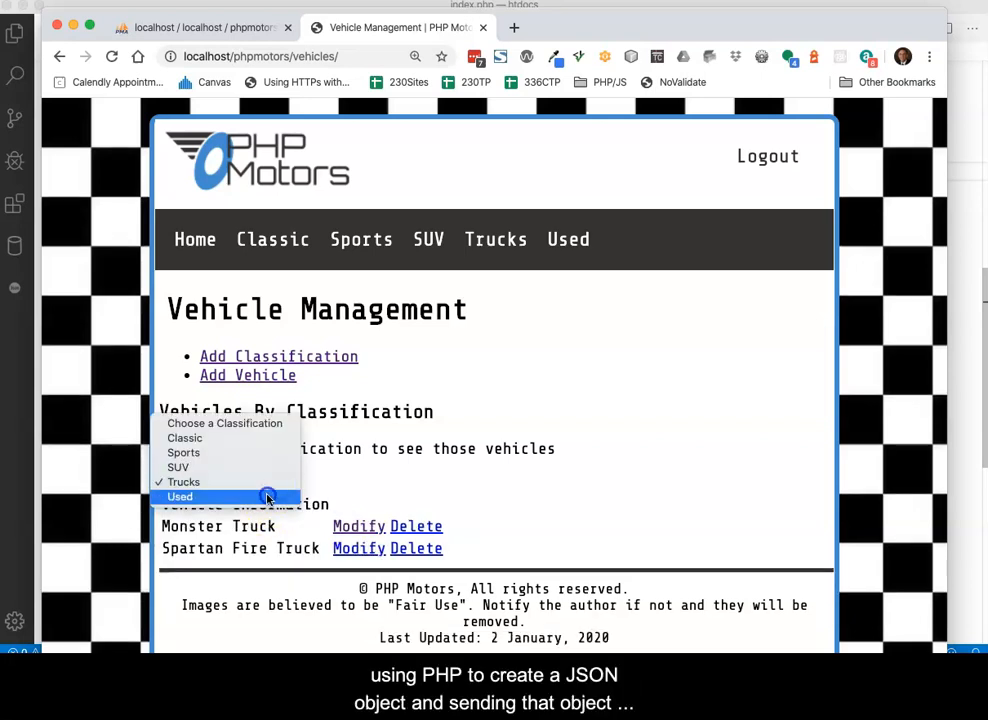
left_click(179, 496)
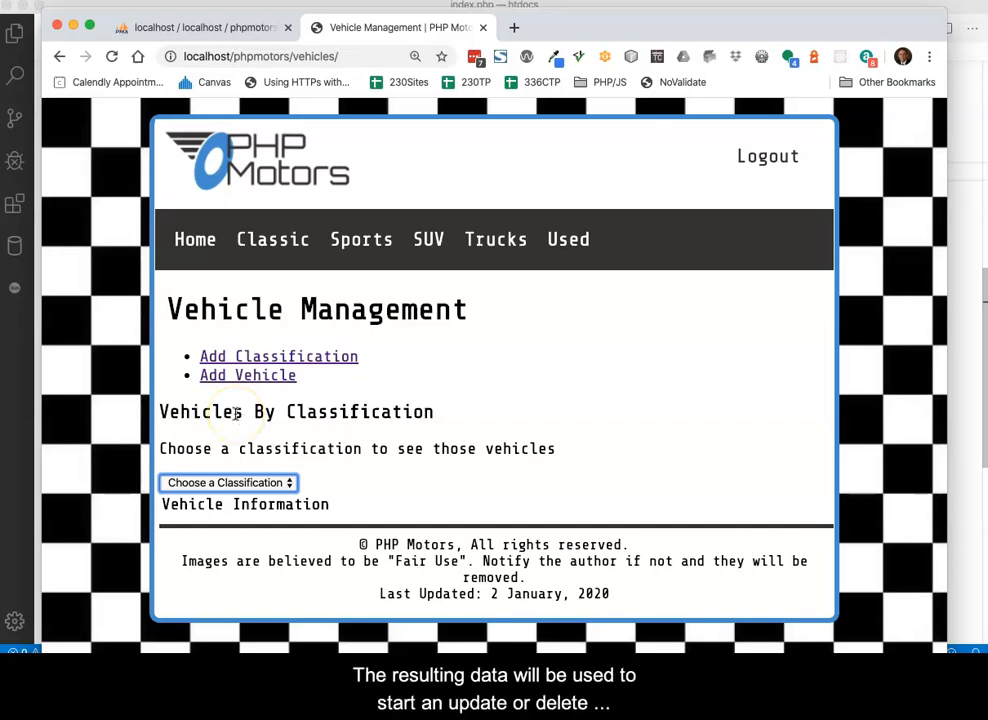
left_click(228, 482)
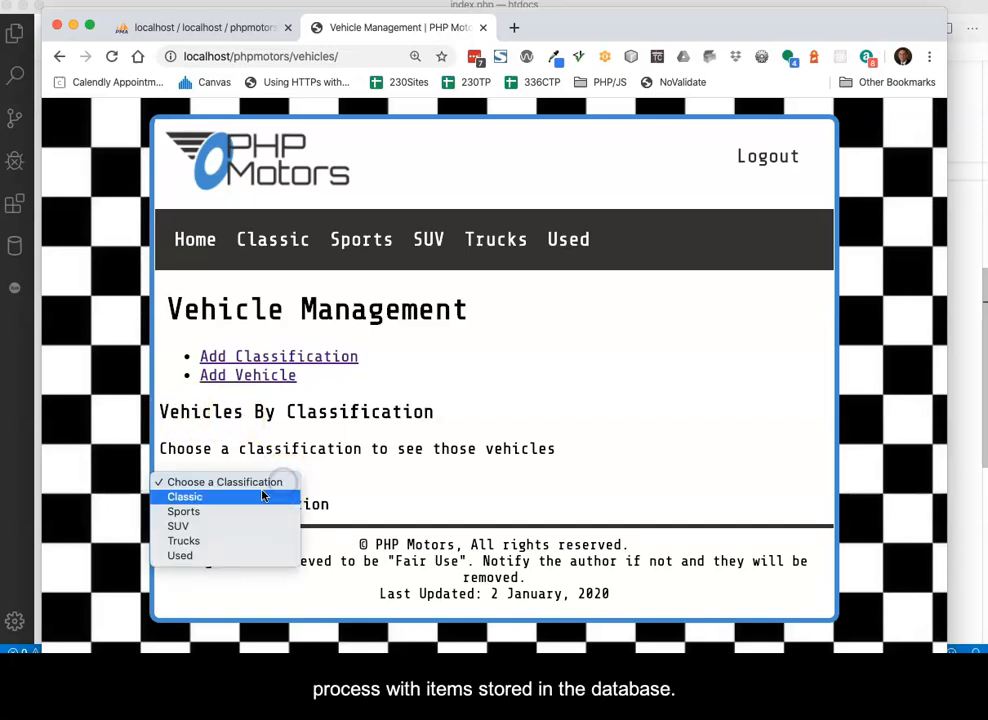
left_click(185, 496)
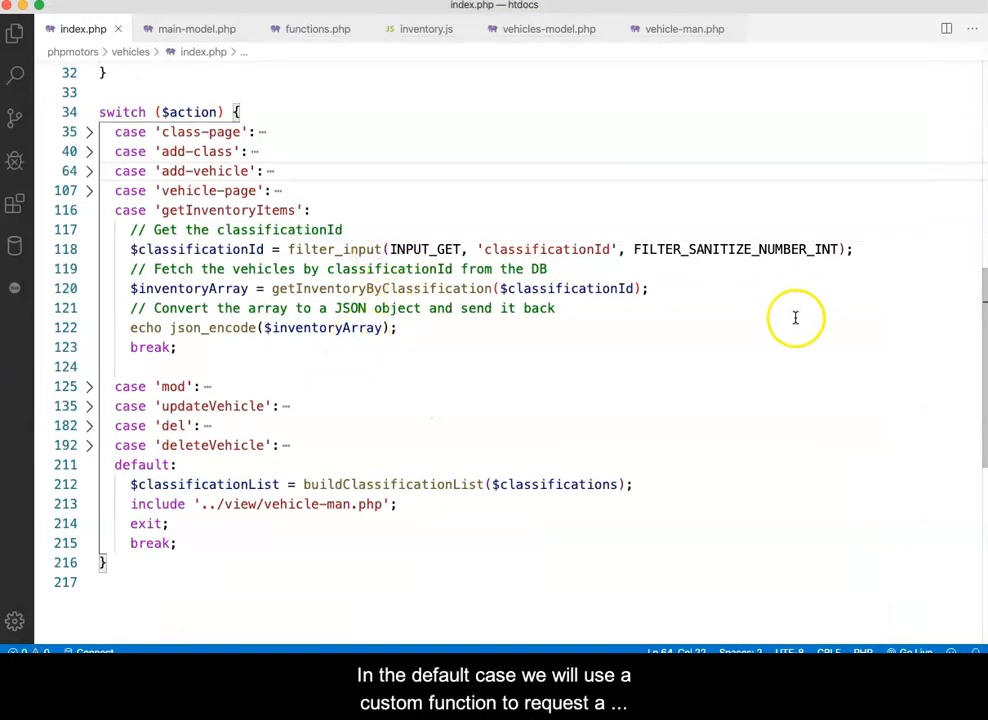
Step: Review the getInventoryItems case in index.php and scroll down to the updateVehicle case
left_click(390, 538)
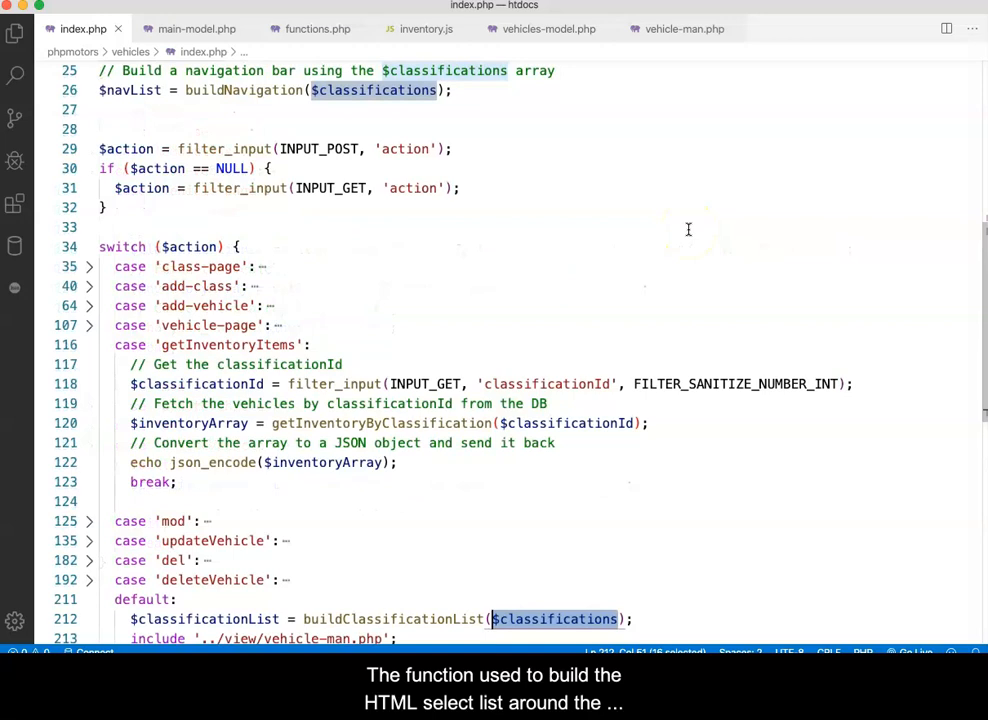
scroll("down", 3)
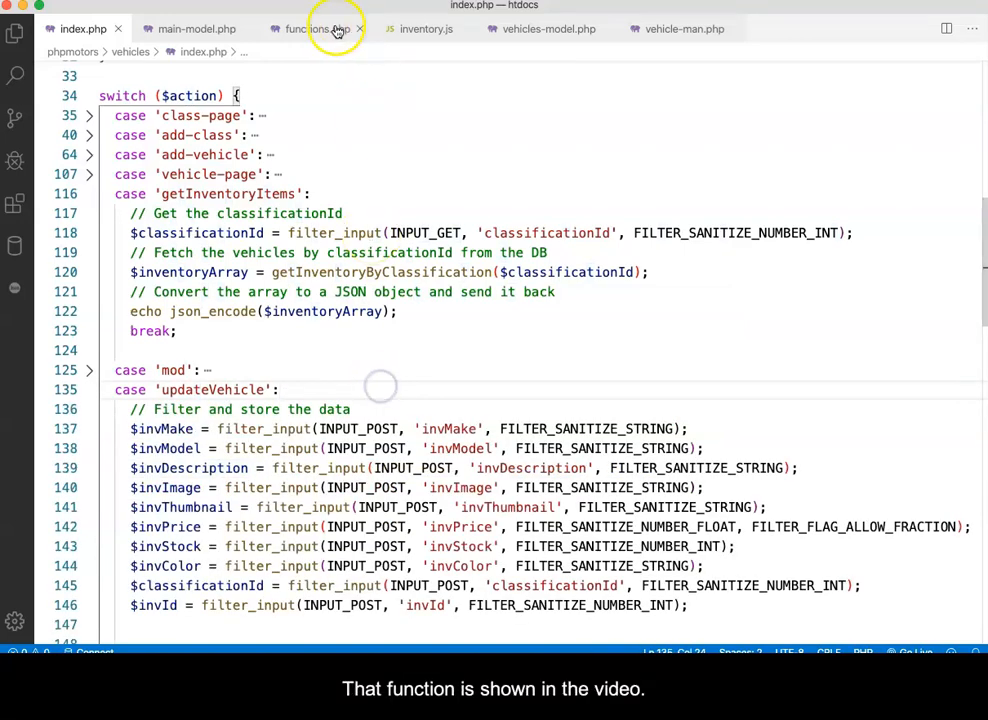
Step: Switch to the functions.php tab to view buildClassificationList
left_click(316, 28)
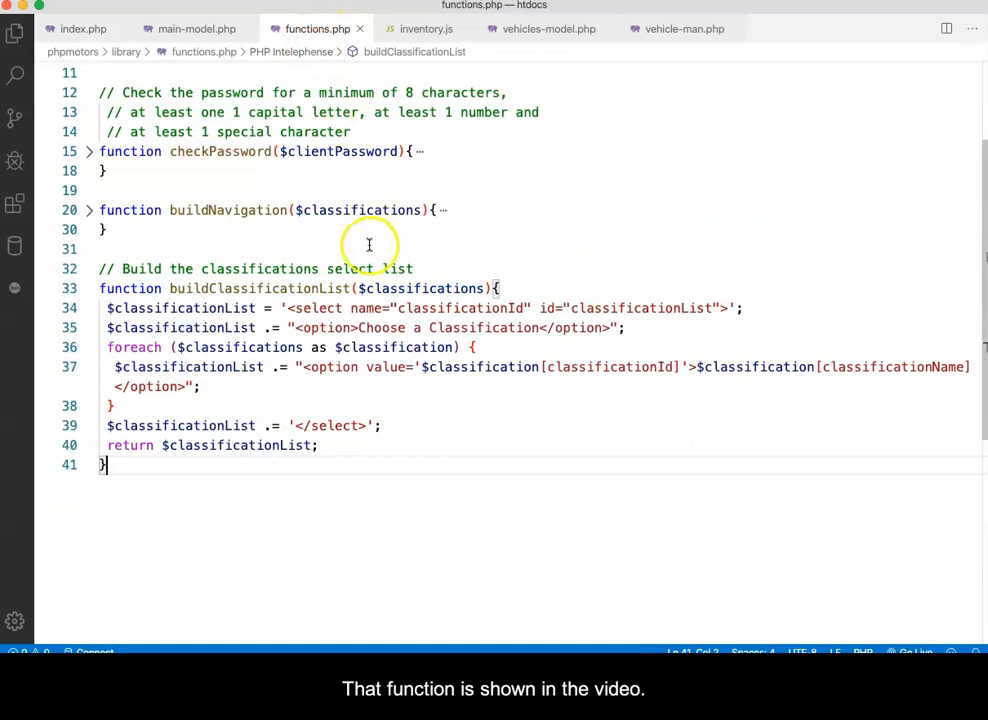
mouse_move(370, 250)
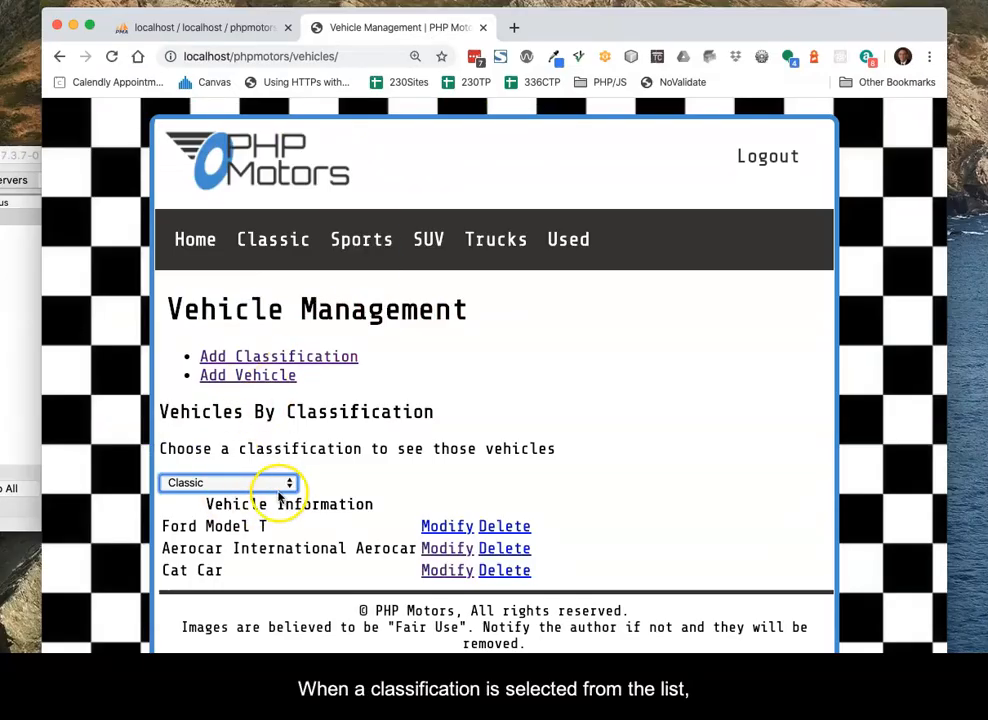
Step: Choose a different classification from the management page dropdown to load its vehicle table
left_click(228, 483)
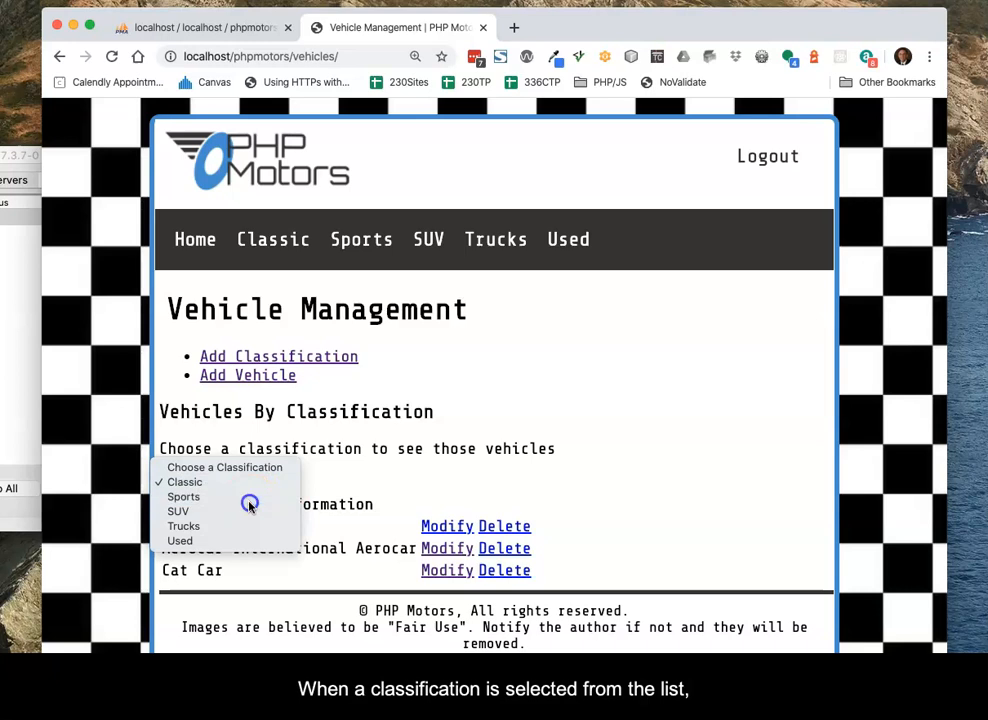
left_click(184, 496)
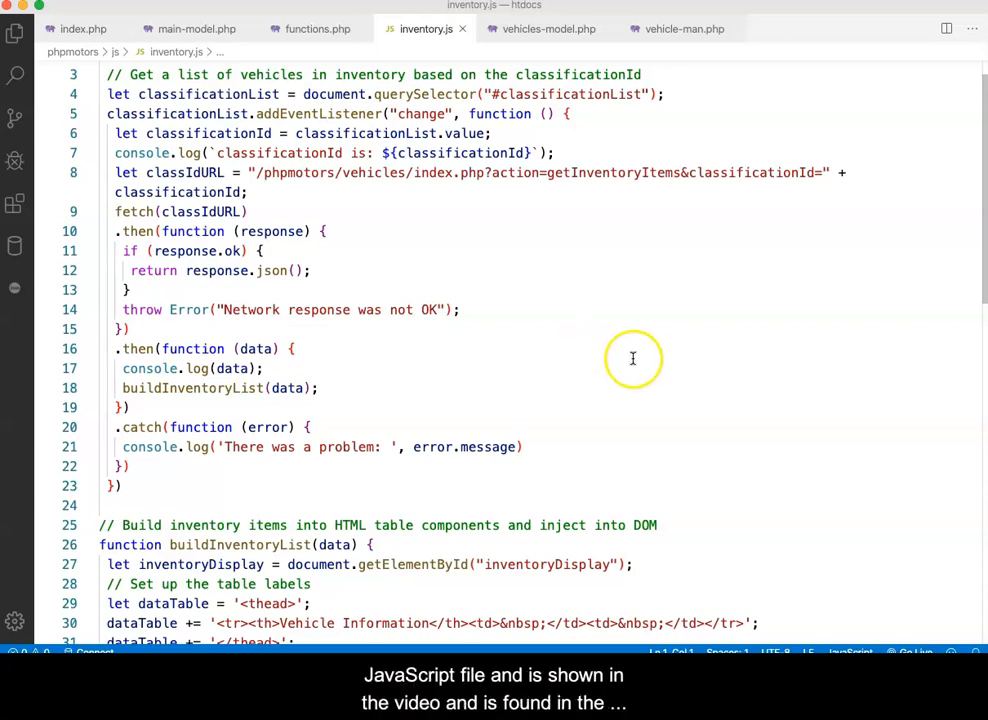
mouse_move(632, 358)
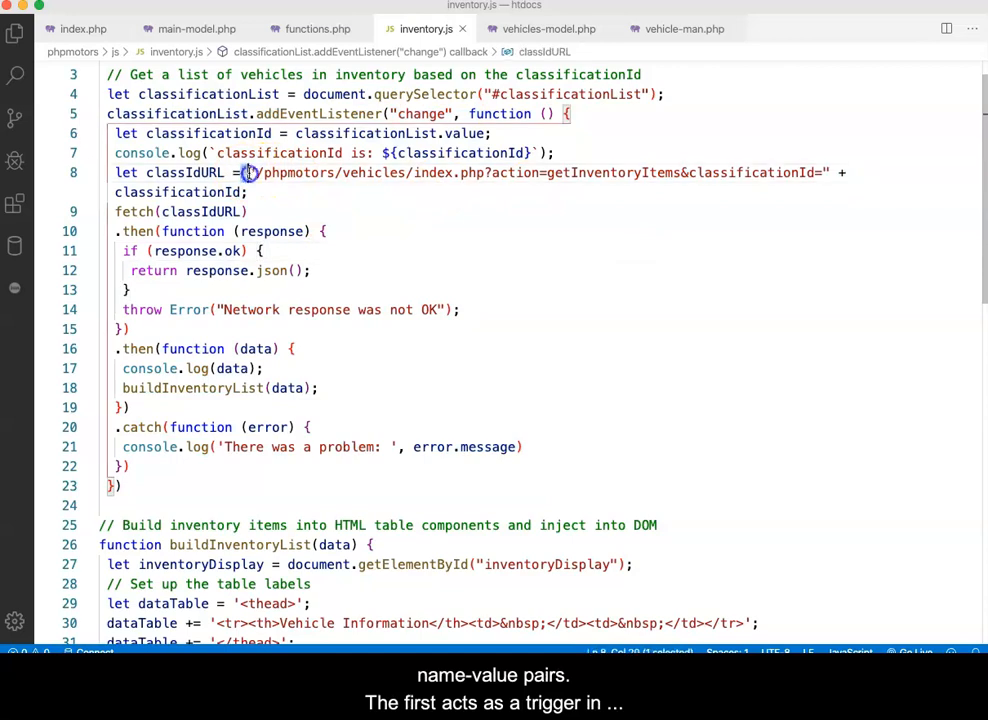
Step: Highlight the classIdURL request string and its classificationId parameter on line 8 of inventory.js
left_click_drag(255, 172, 248, 192)
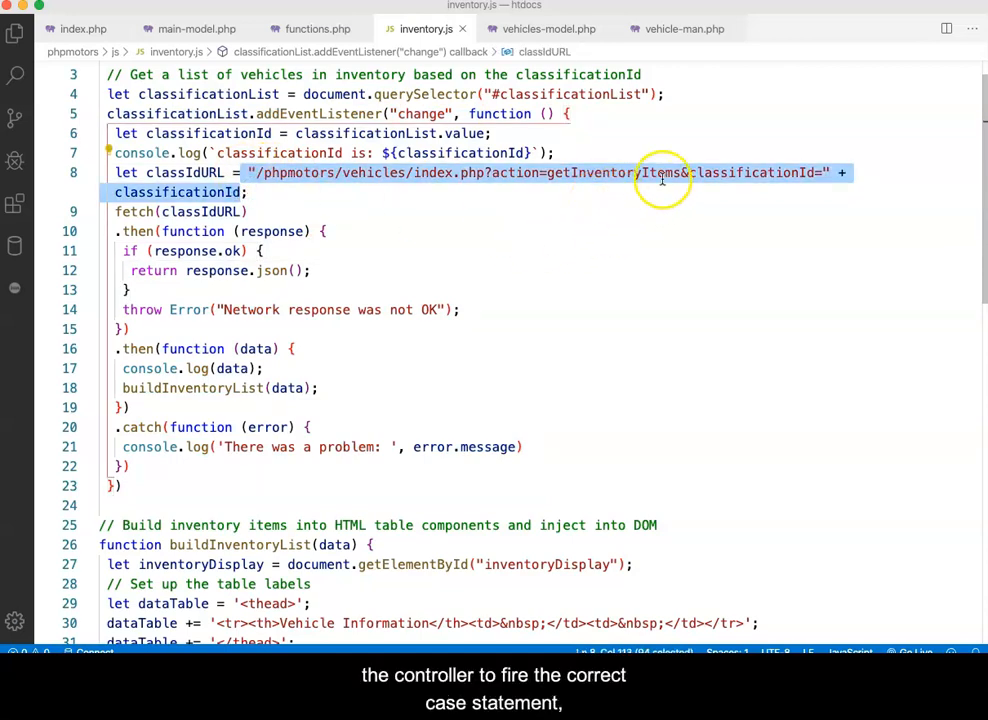
mouse_move(605, 178)
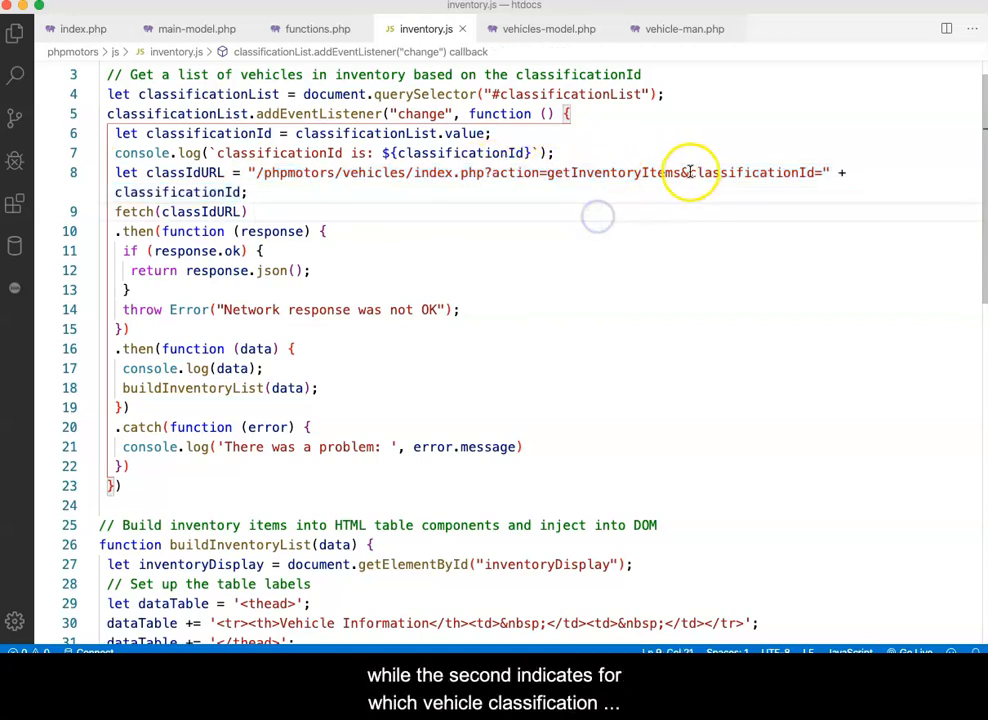
double_click(750, 172)
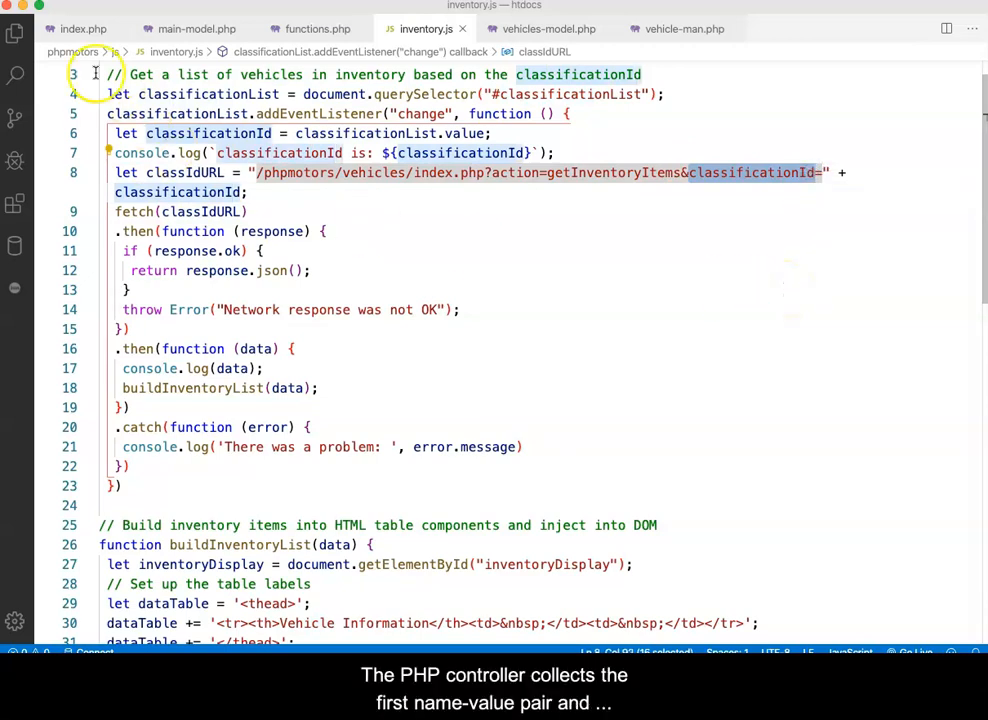
left_click(83, 28)
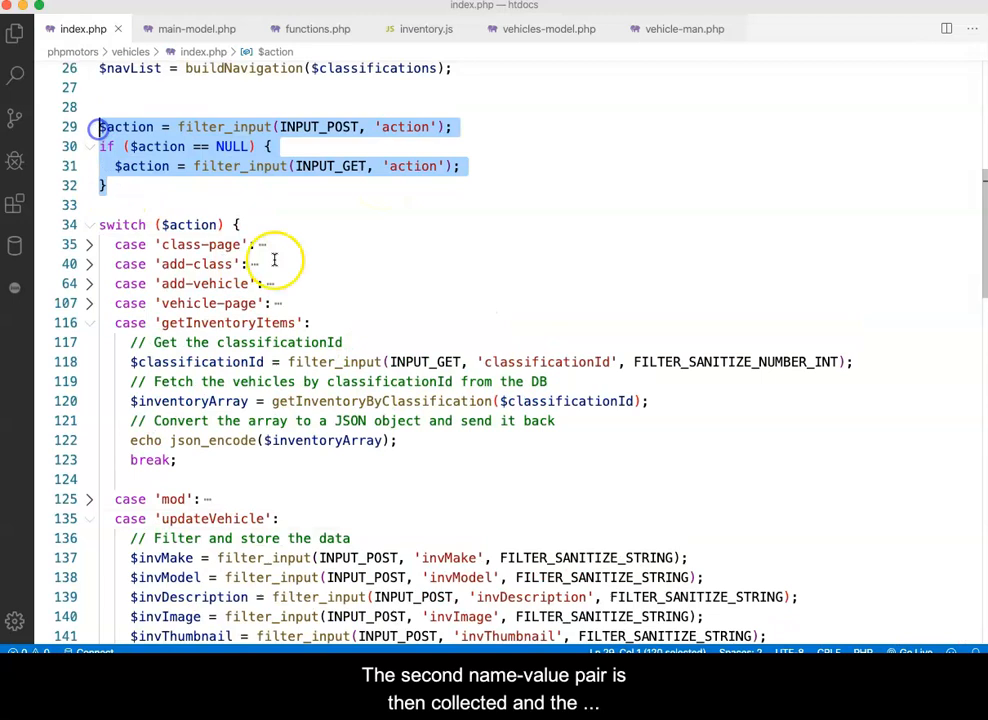
scroll("down", 3)
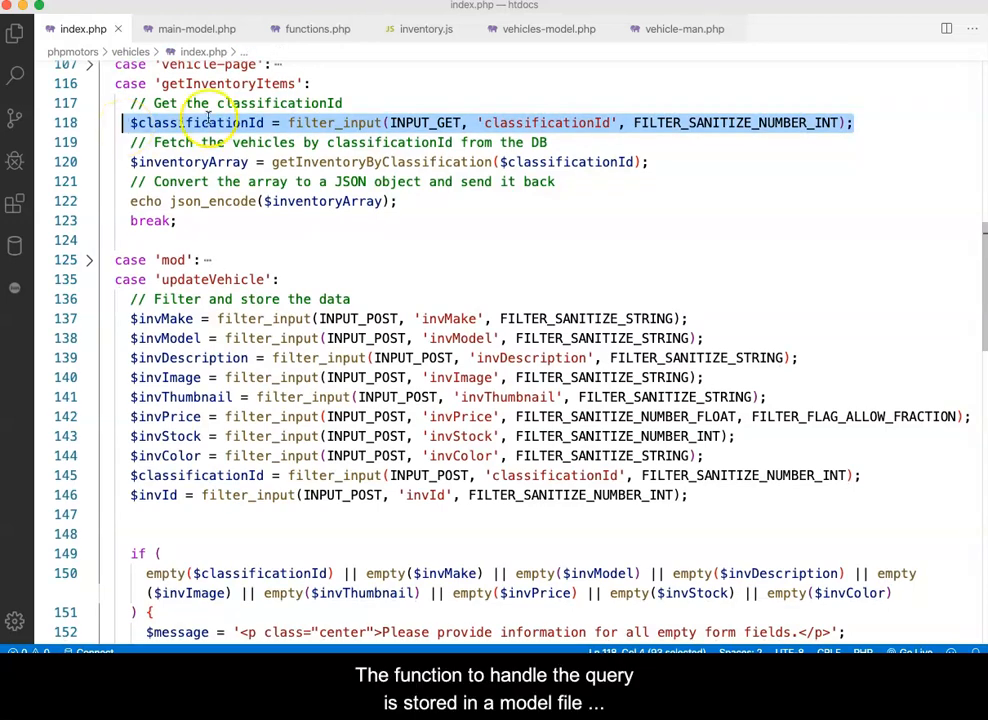
double_click(381, 162)
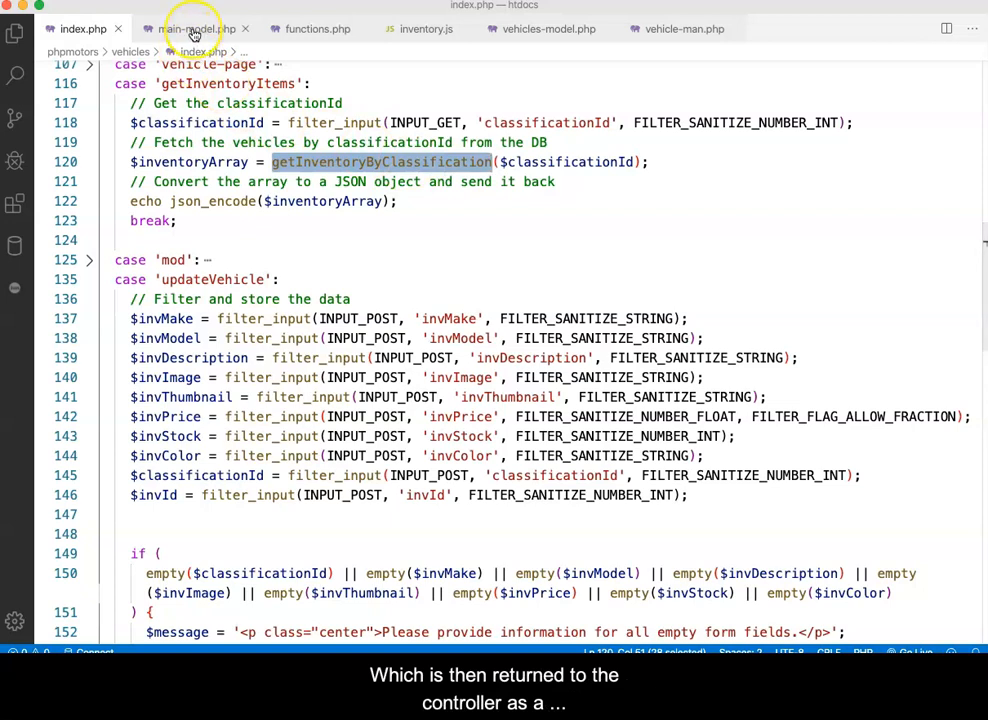
mouse_move(195, 28)
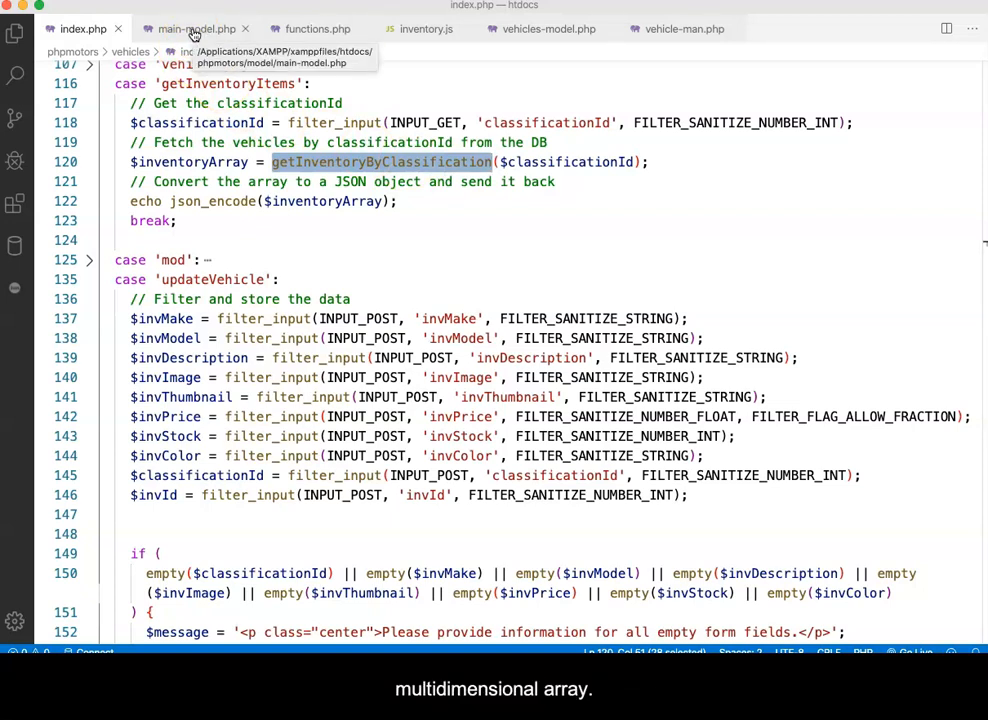
left_click(548, 28)
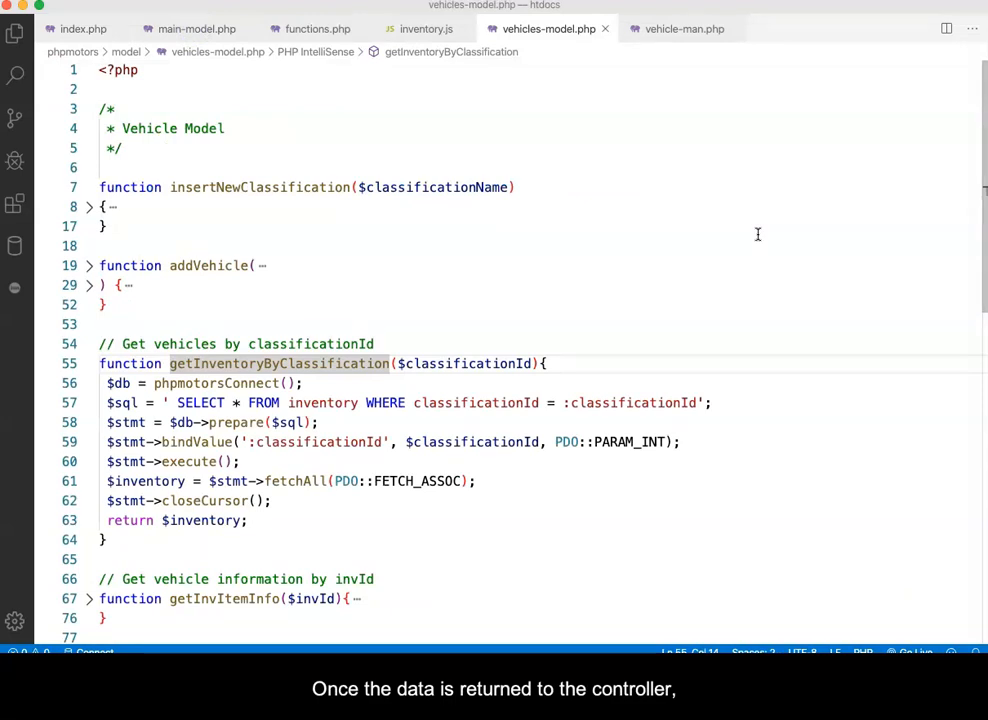
Step: Return to the vehicles controller index.php tab
left_click(82, 28)
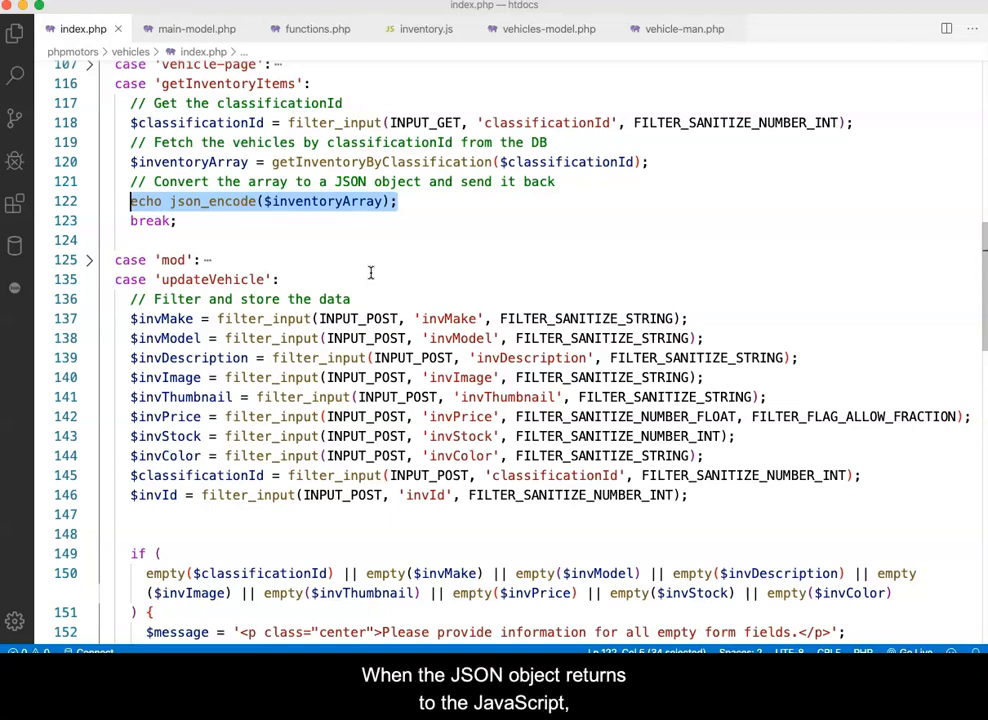
Step: Switch to the inventory.js tab to view the fetch response handler
left_click(426, 28)
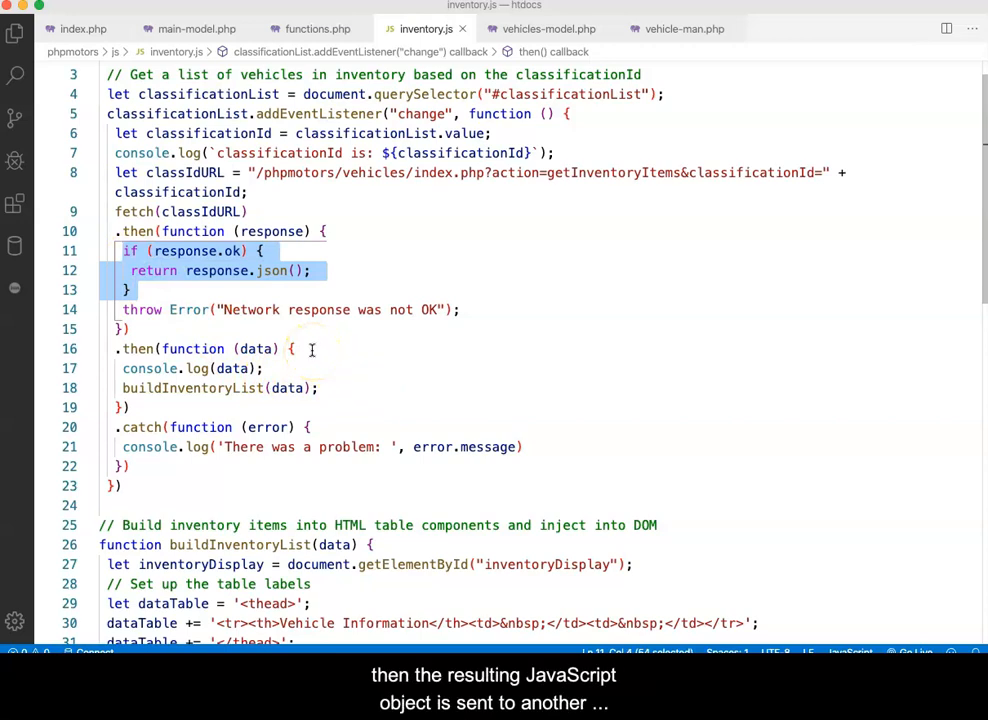
mouse_move(335, 388)
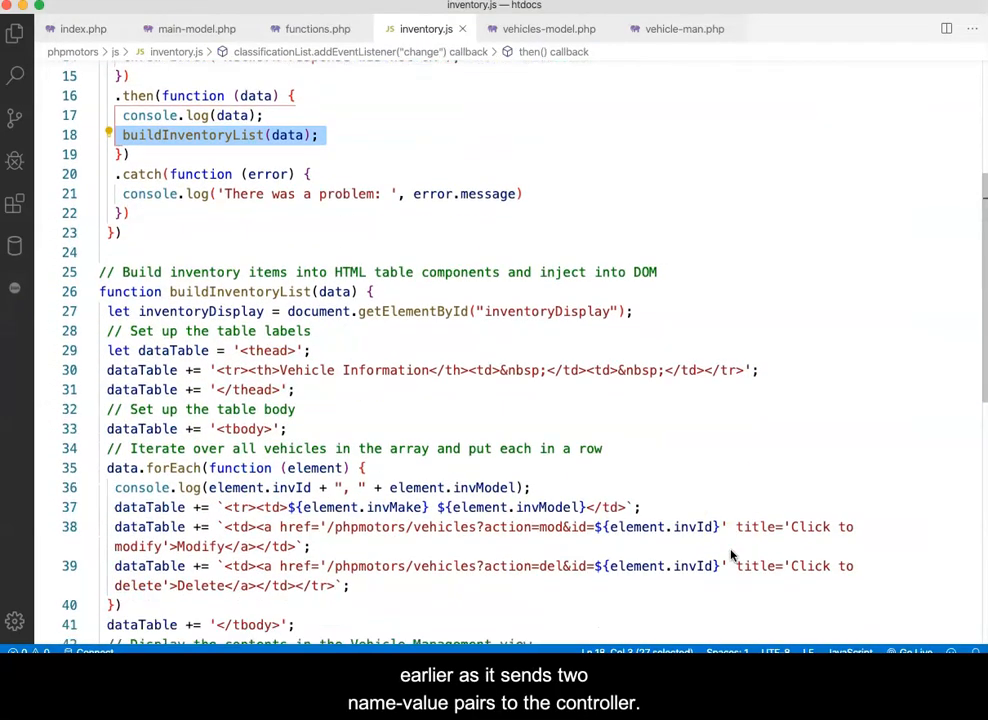
Step: Scroll through the fetch chain and buildInventoryList in inventory.js
scroll("down", 3)
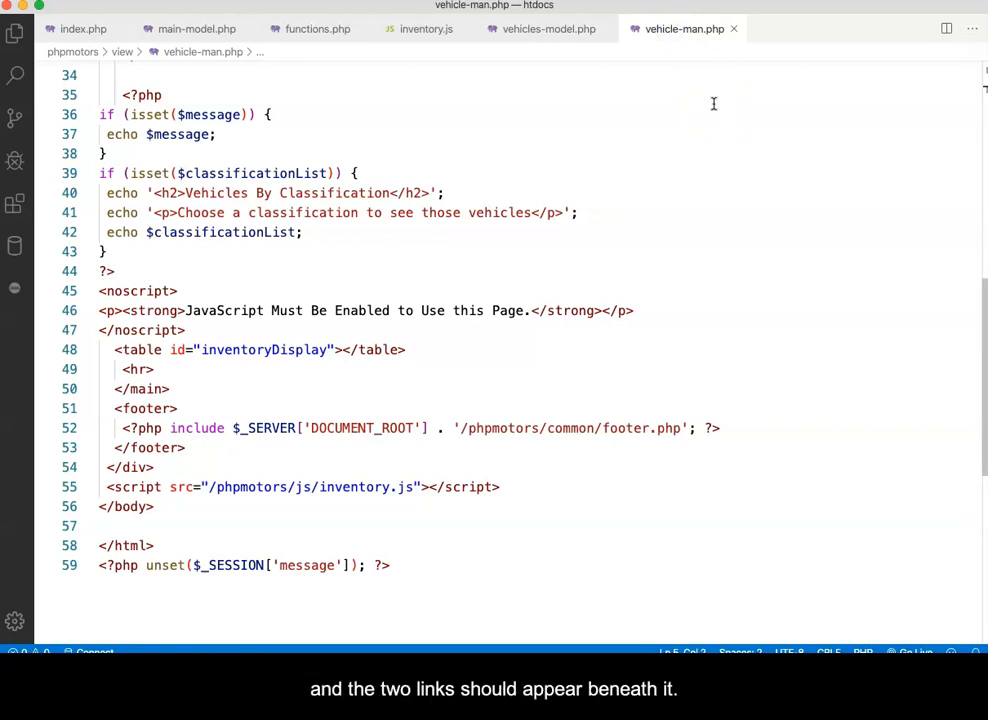
left_click(420, 22)
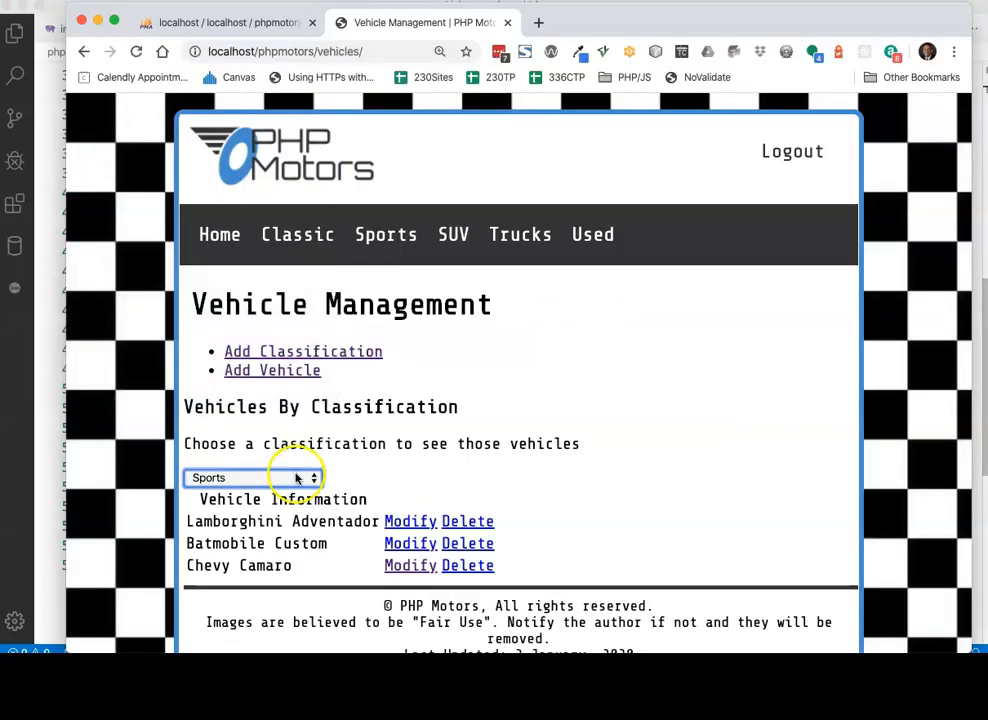
left_click(252, 477)
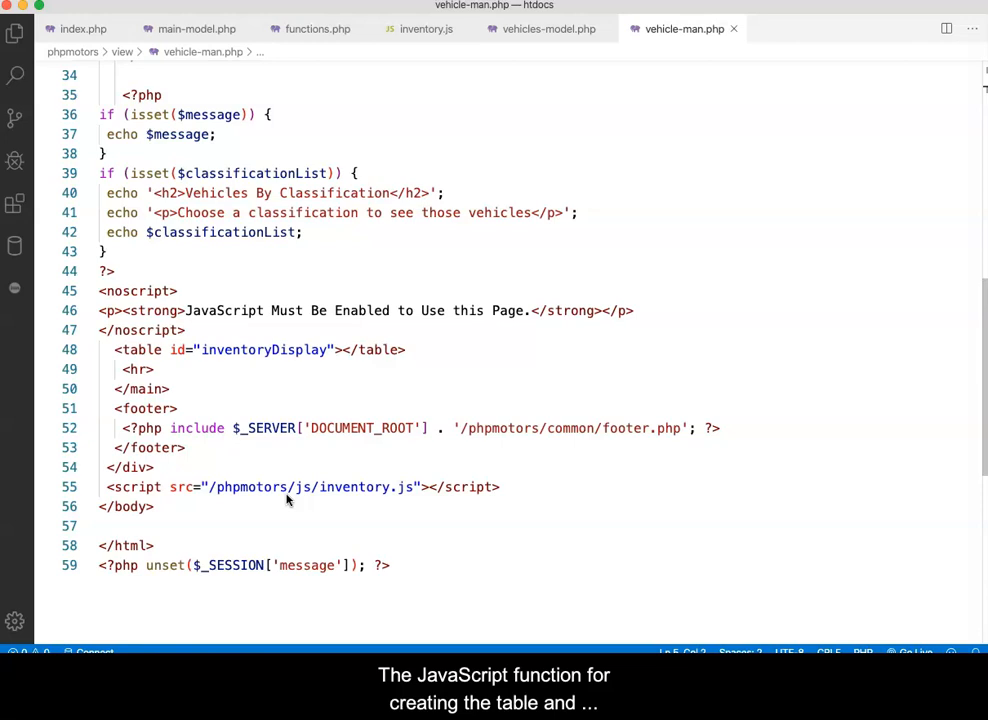
left_click(426, 28)
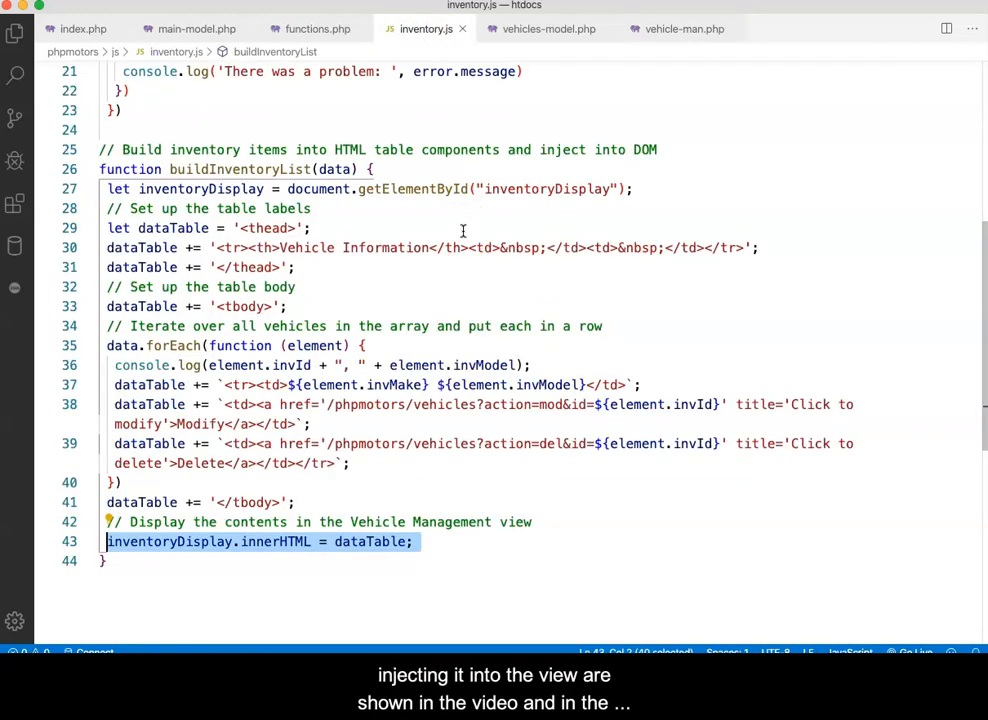
mouse_move(778, 190)
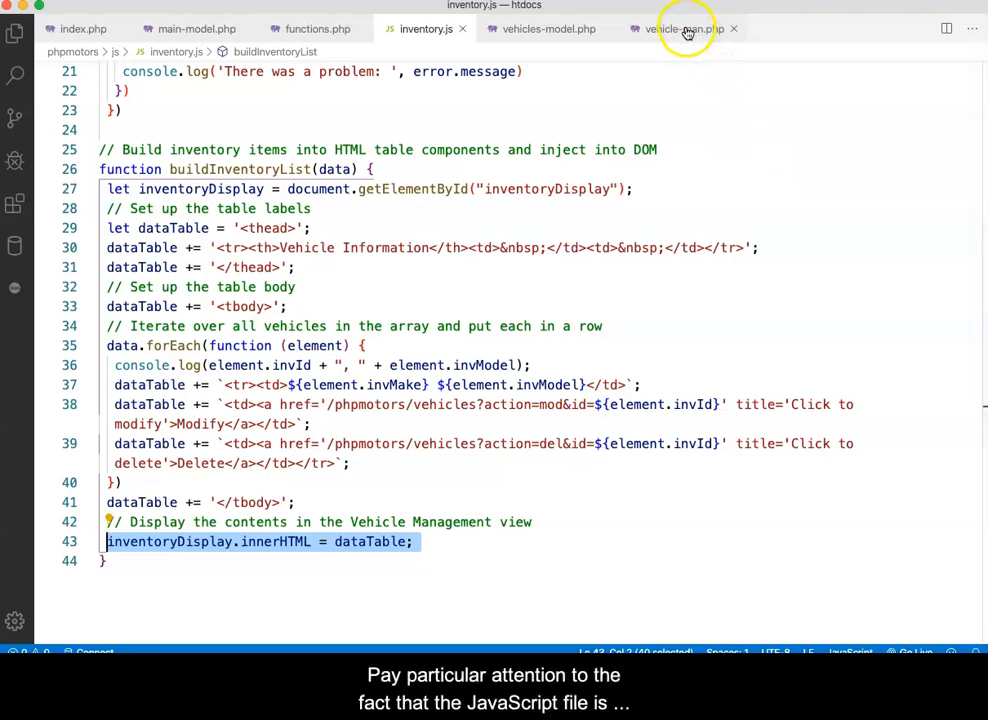
Step: Switch to the vehicle management view file tab
left_click(685, 28)
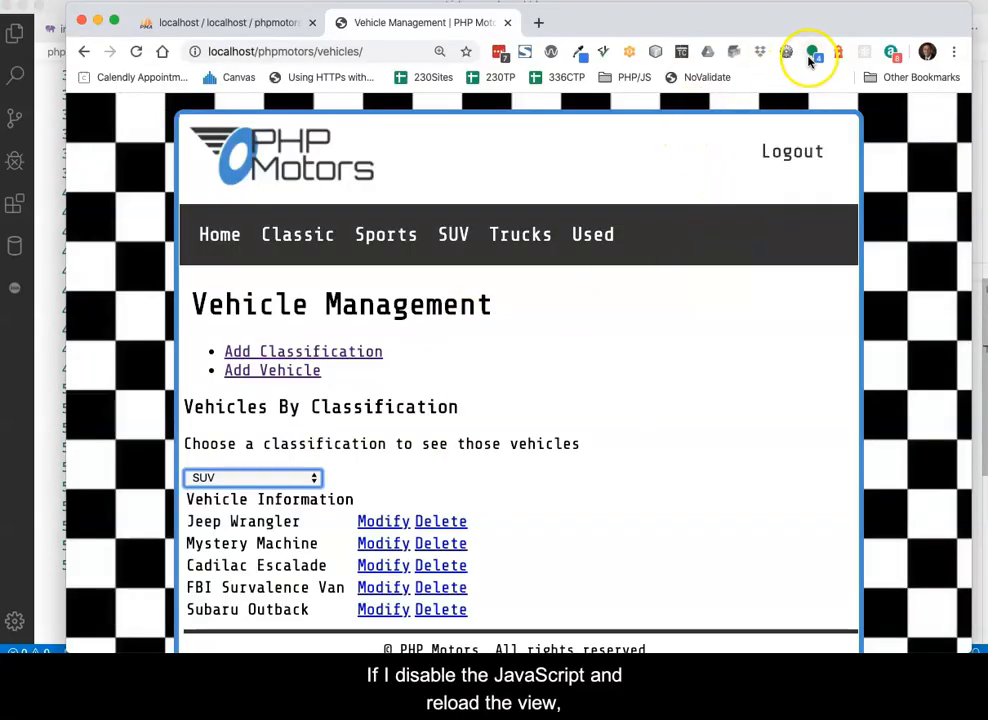
Step: Open the Web Developer extension's Disable menu to turn off JavaScript
left_click(810, 51)
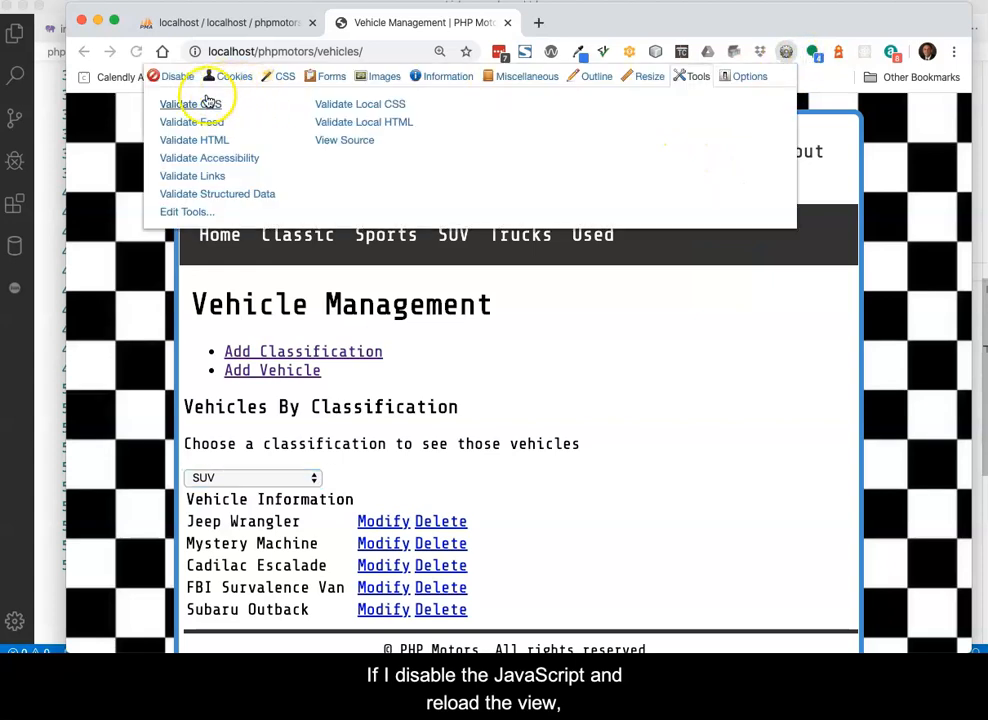
left_click(195, 103)
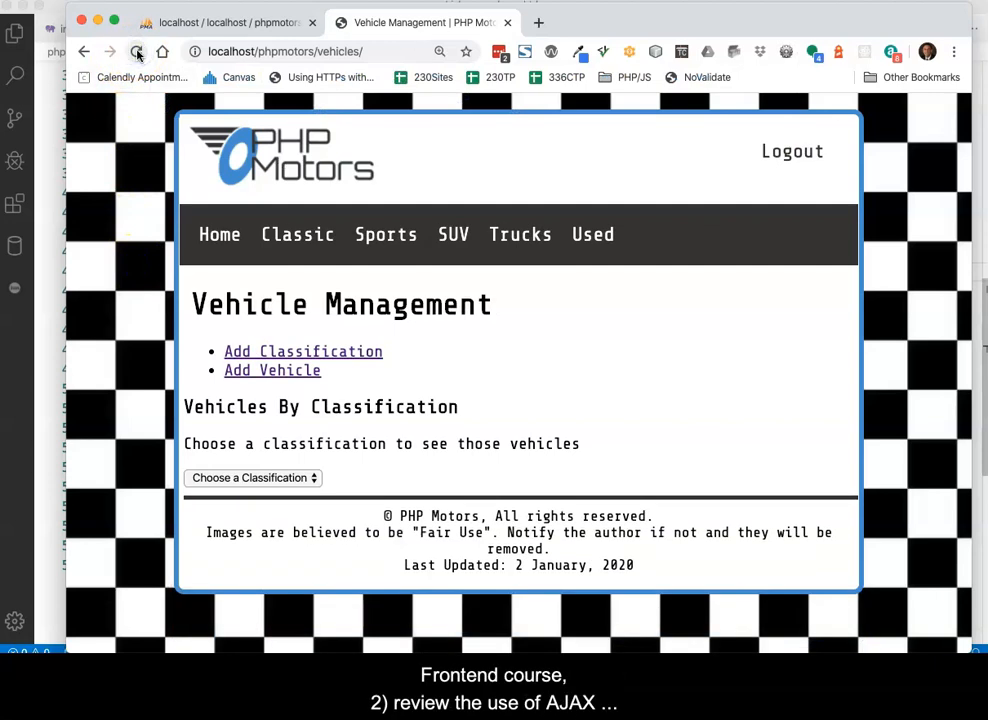
Step: Reload the management page and choose Classic to list Ford Model T and other vehicles
left_click(253, 477)
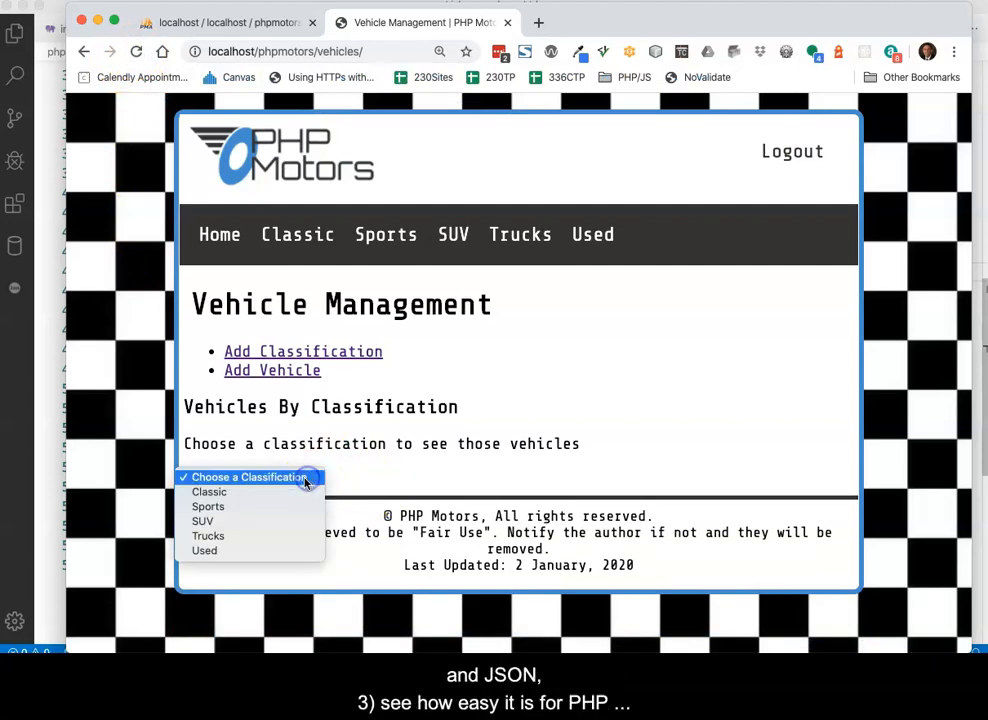
left_click(210, 491)
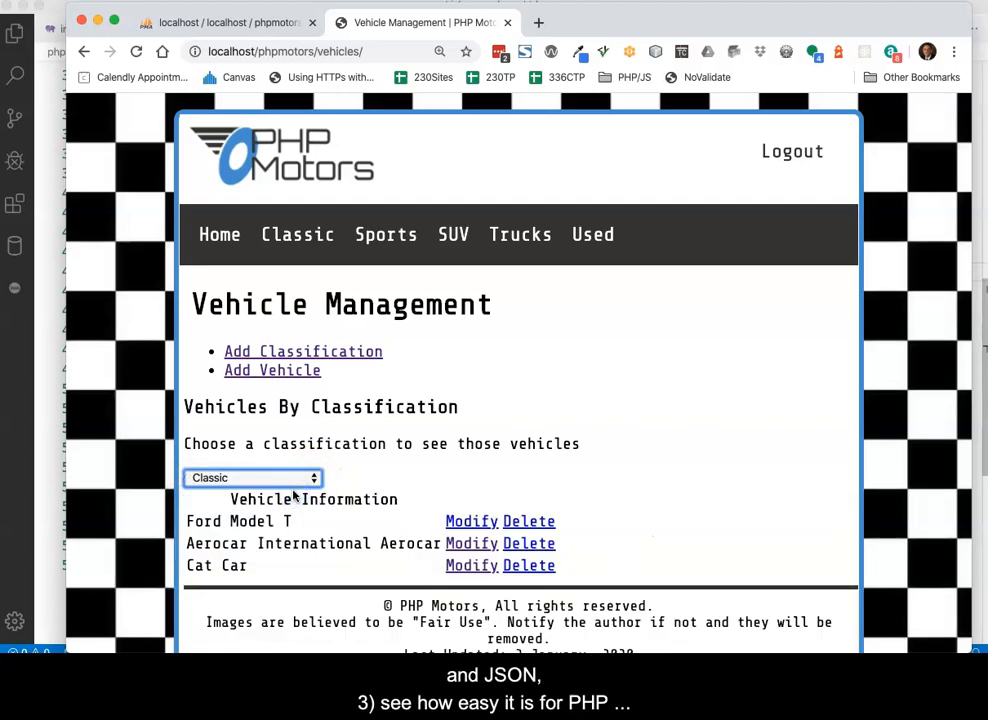